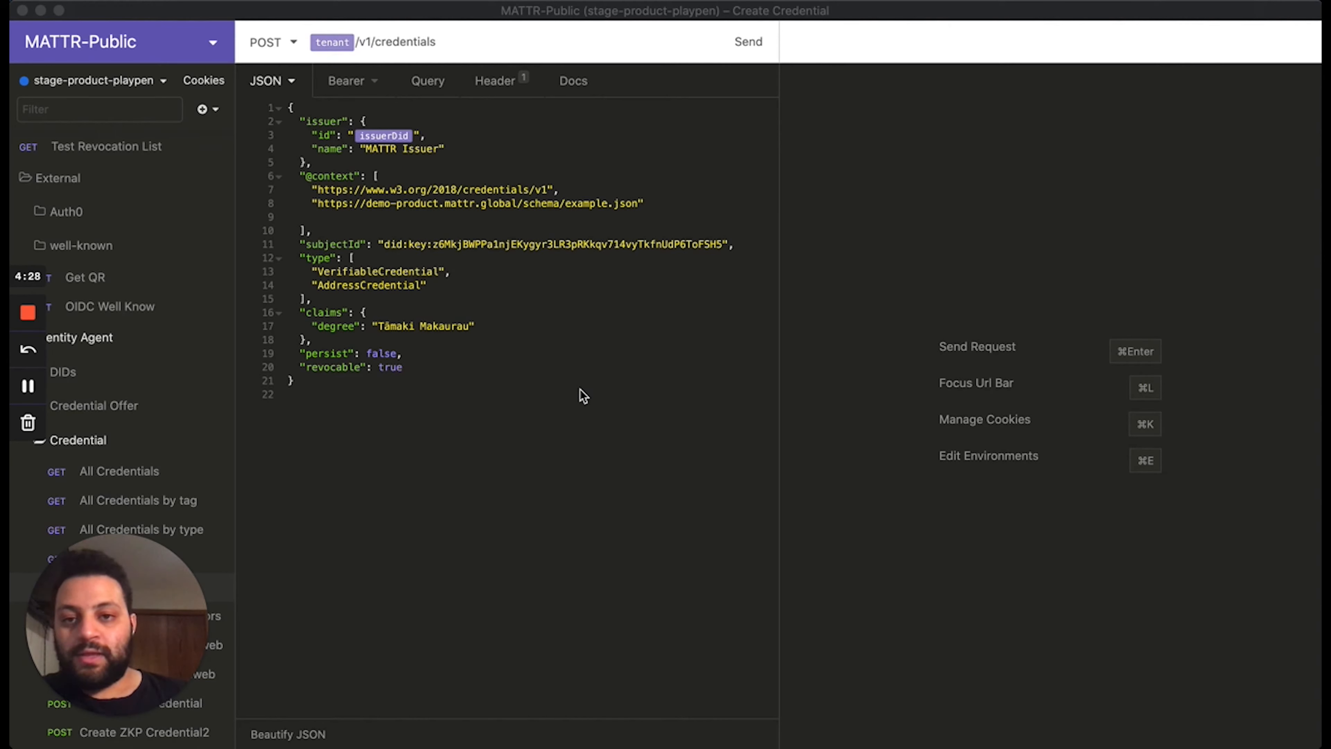
mouse_move(396, 52)
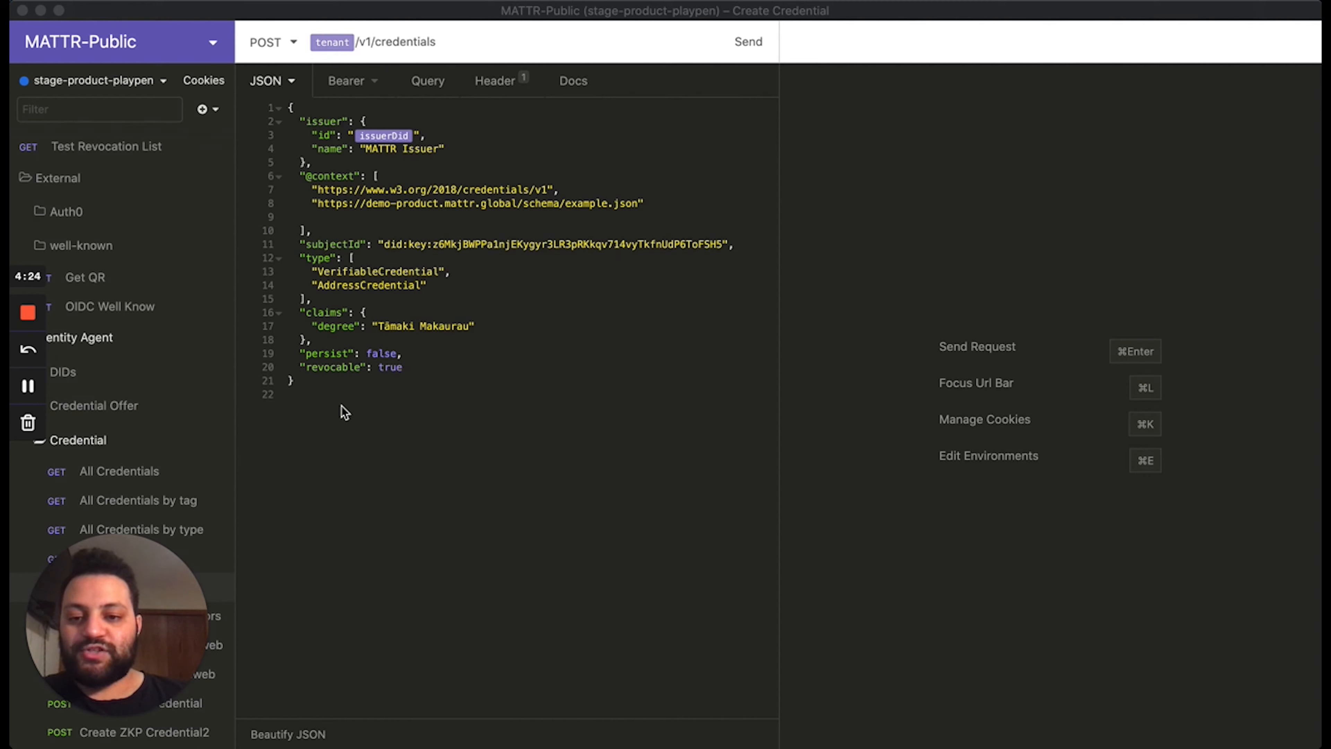
mouse_move(330, 386)
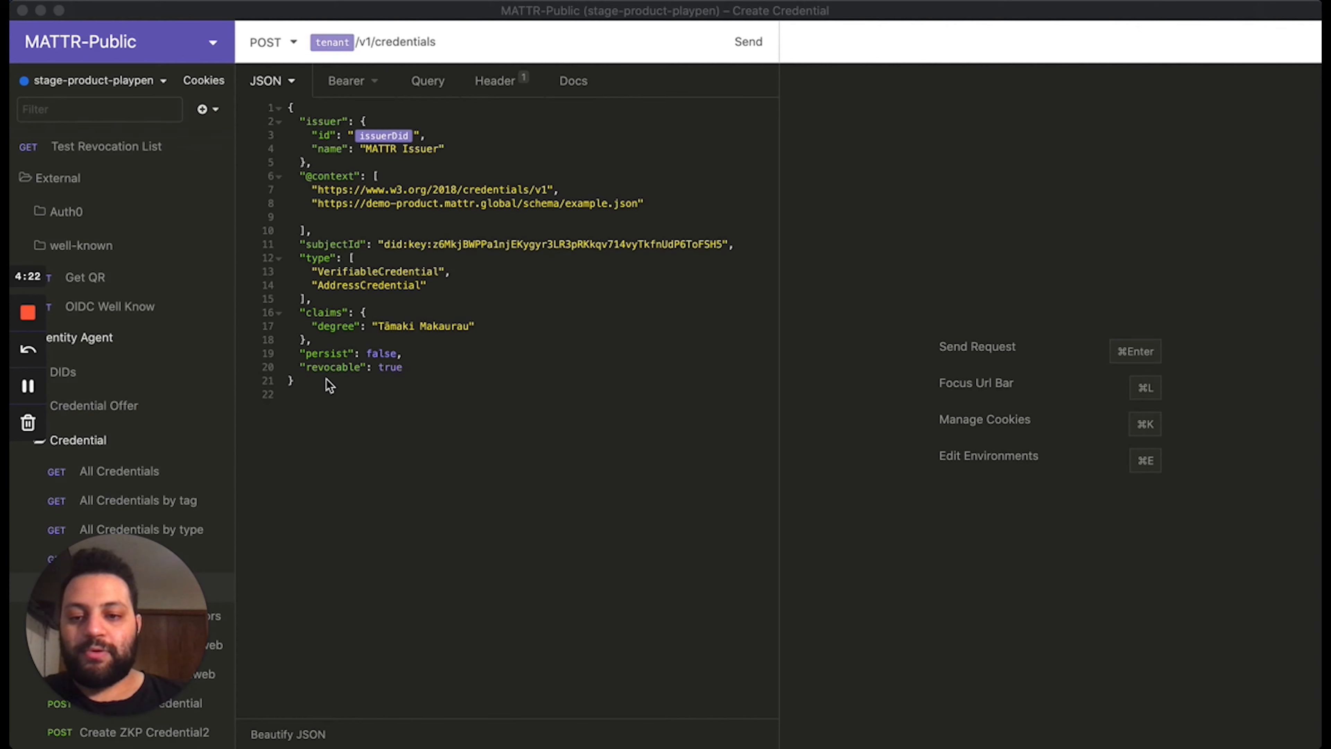
mouse_move(390, 385)
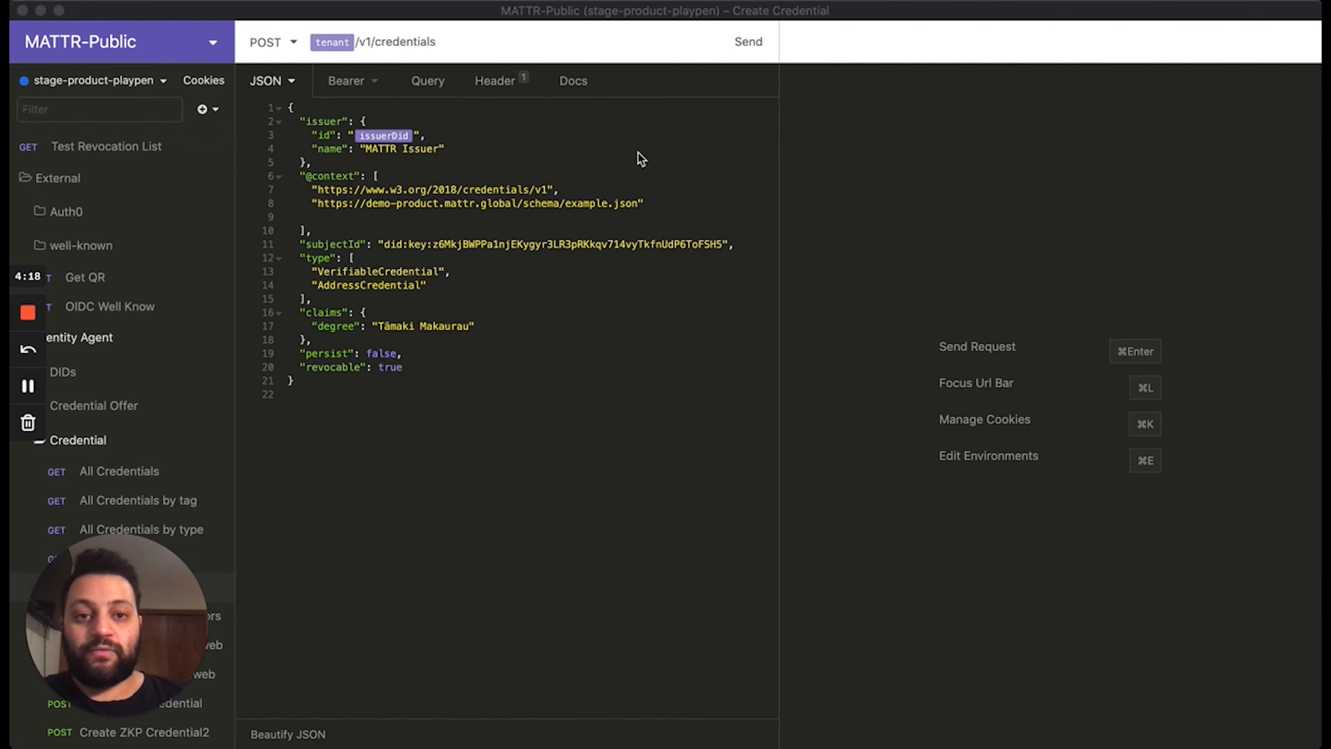
Send the Create Credential request and view the 201 response's credentialStatus with revocation list index 17.
click(748, 42)
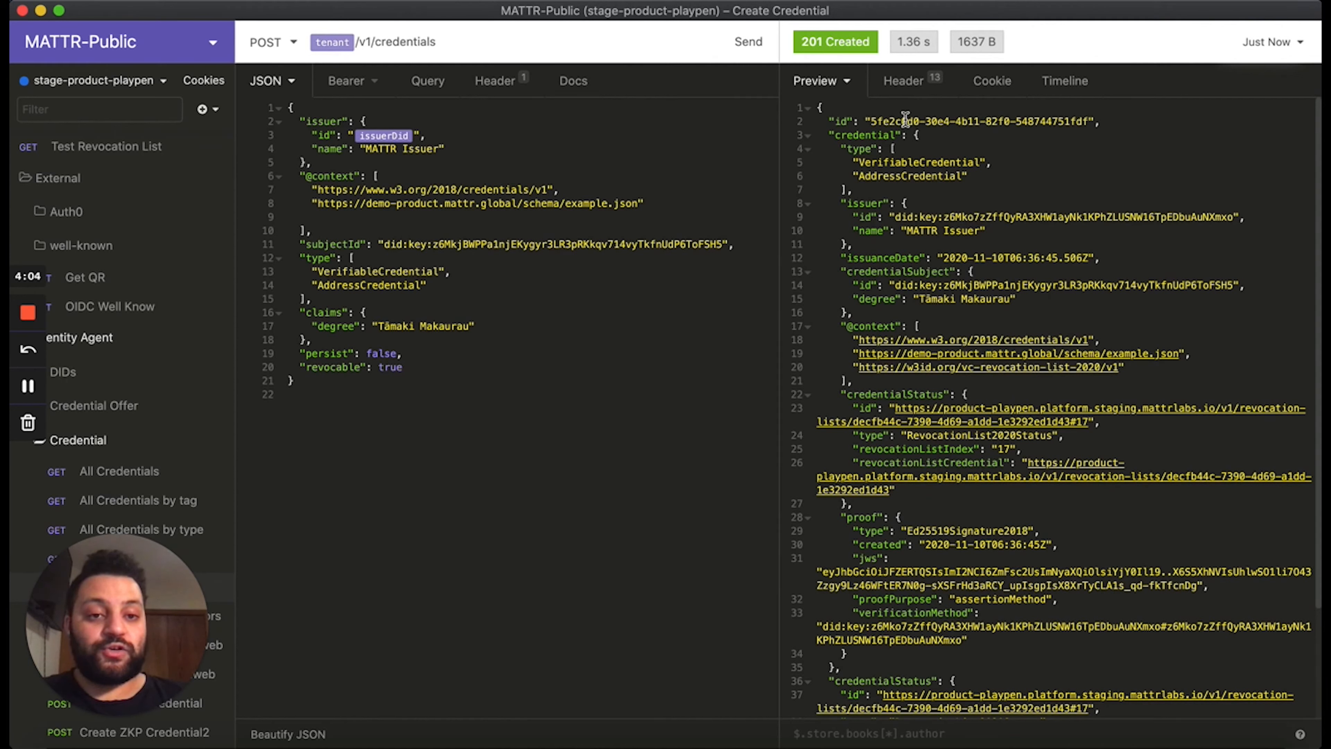
mouse_move(935, 219)
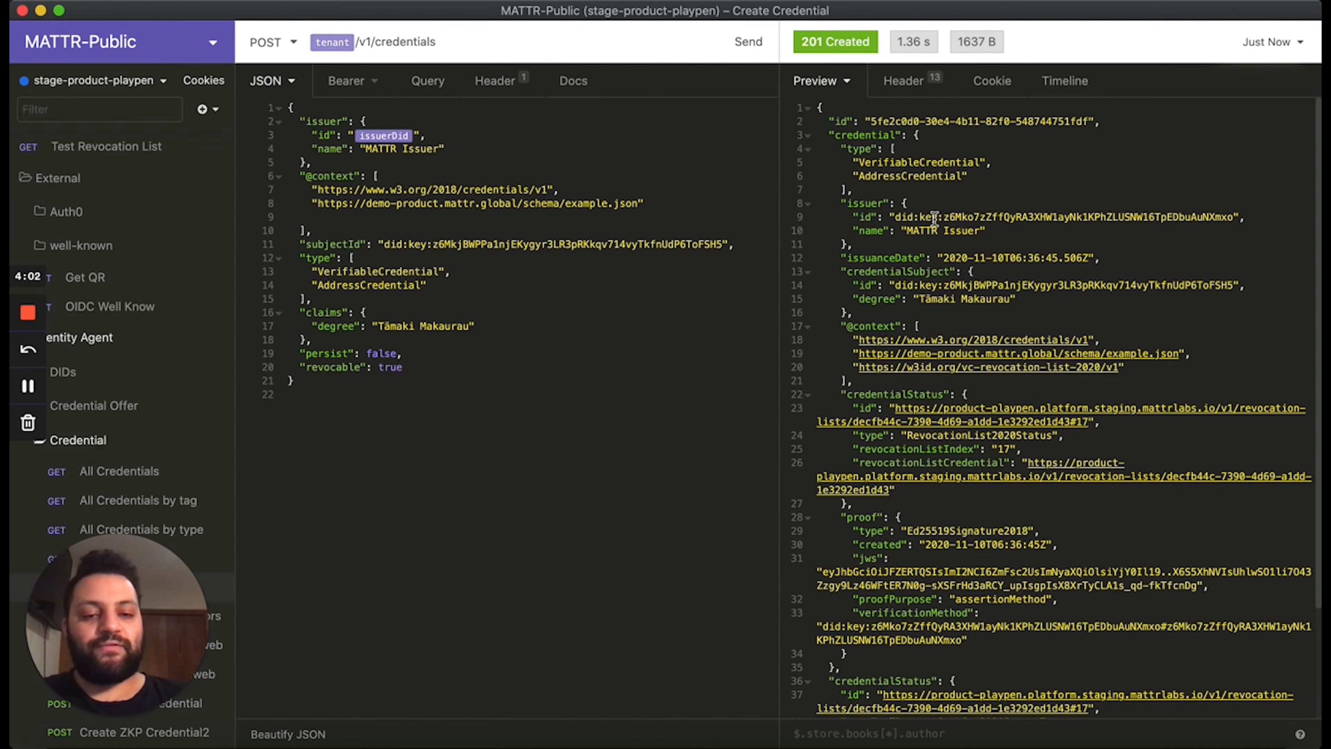
scroll(down, 3)
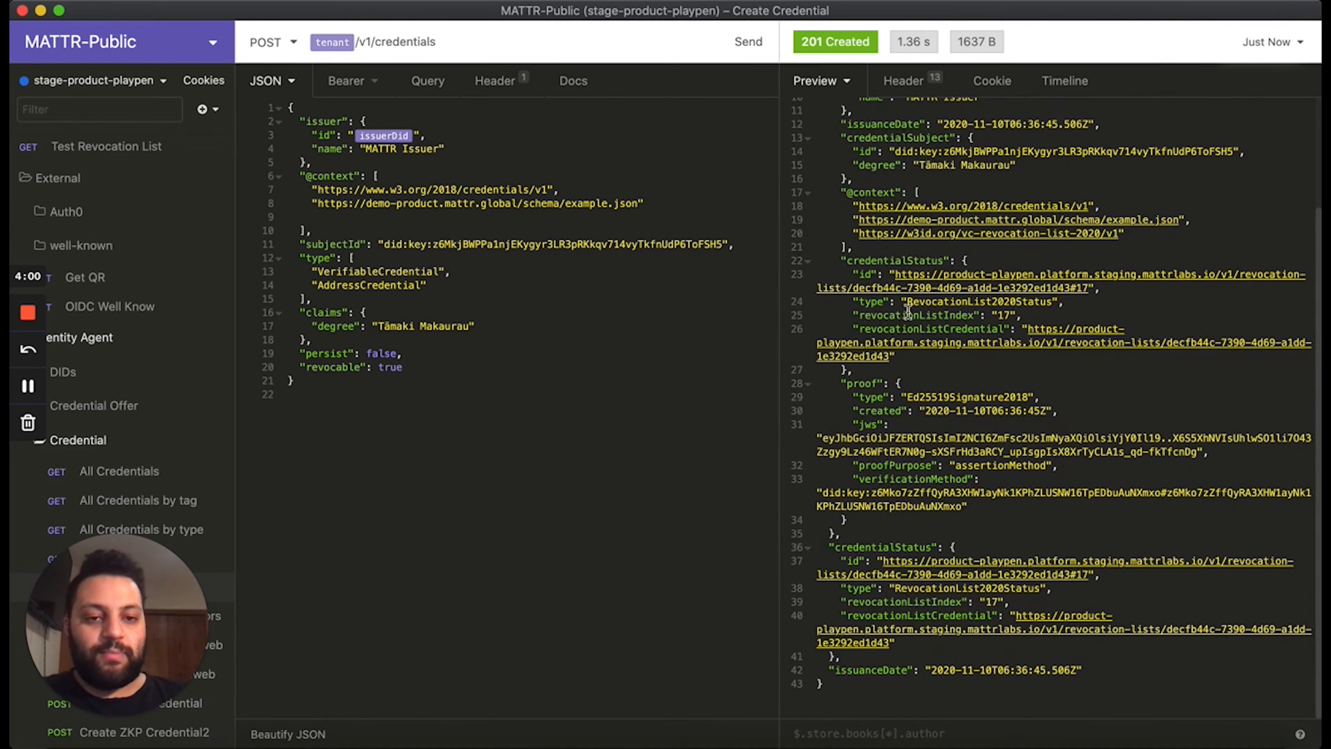
mouse_move(905, 285)
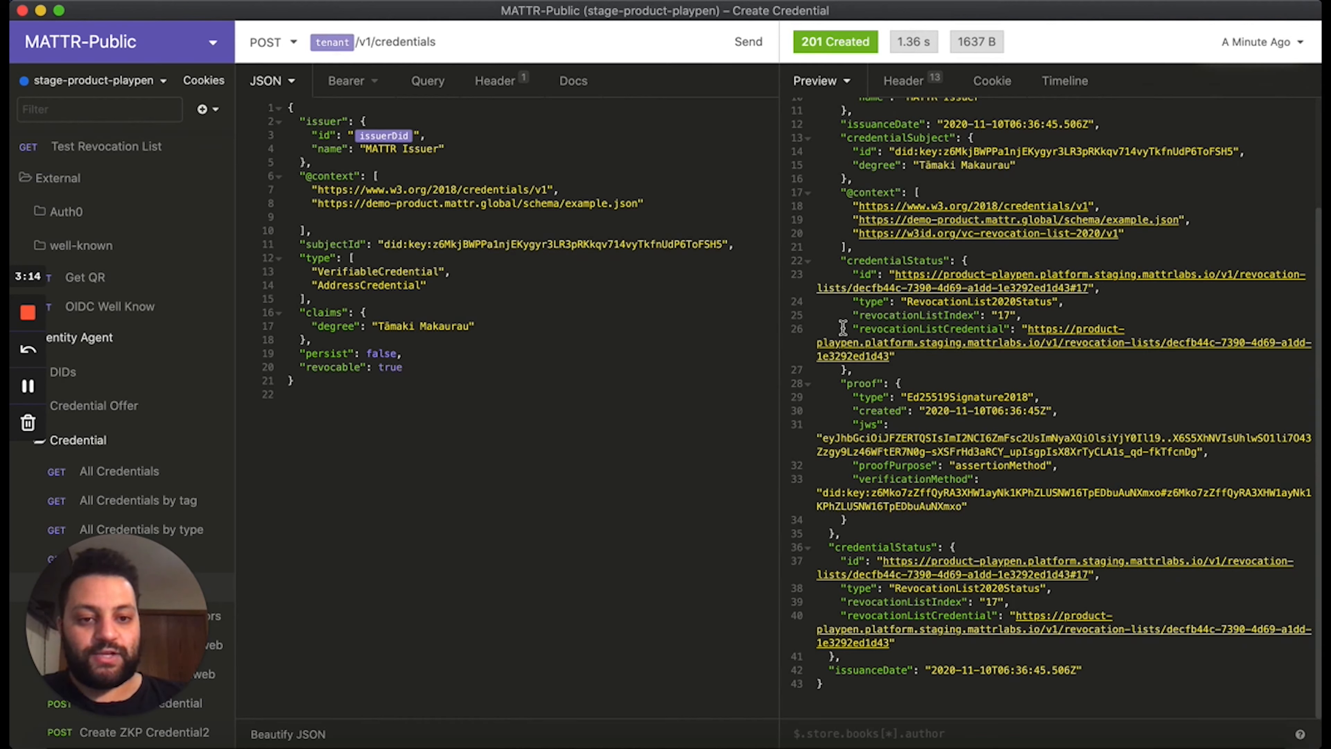
Select the Get Revocation status request from the Revocation folder in the sidebar.
scroll(down, 3)
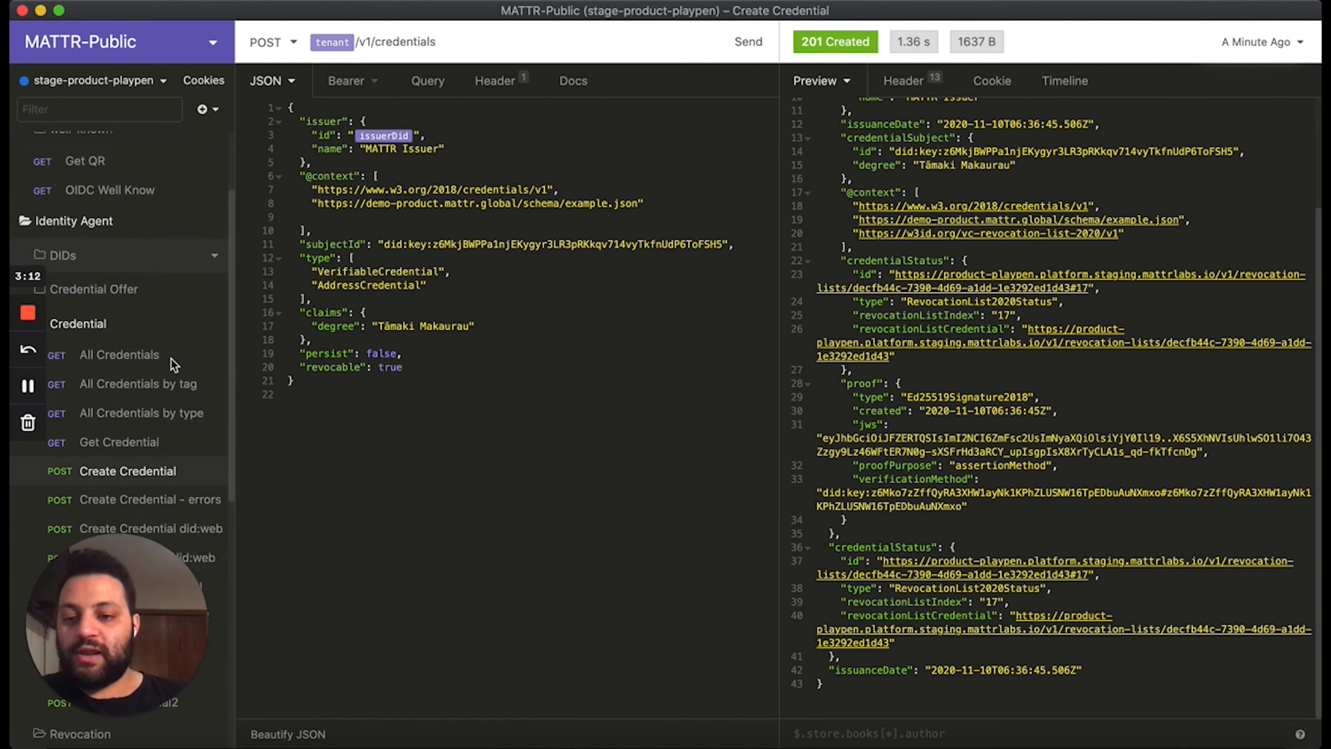
scroll(down, 3)
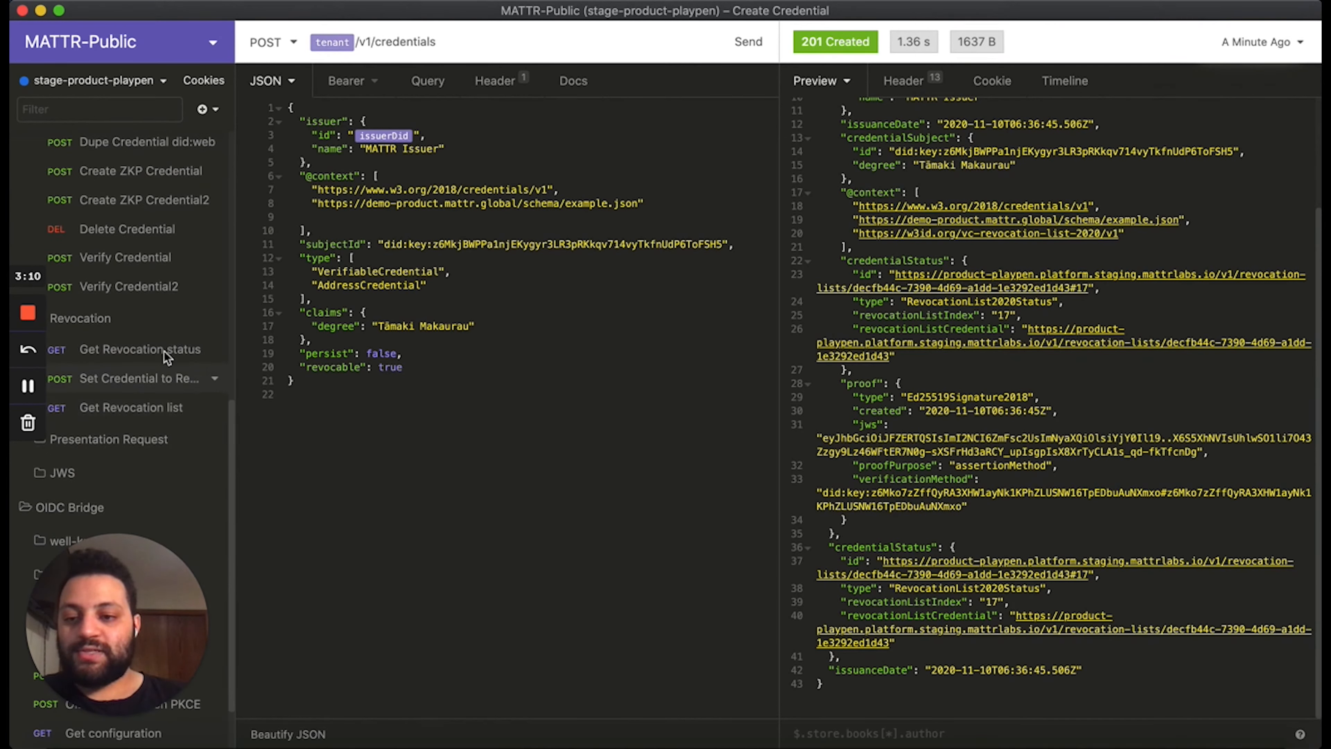
mouse_move(156, 397)
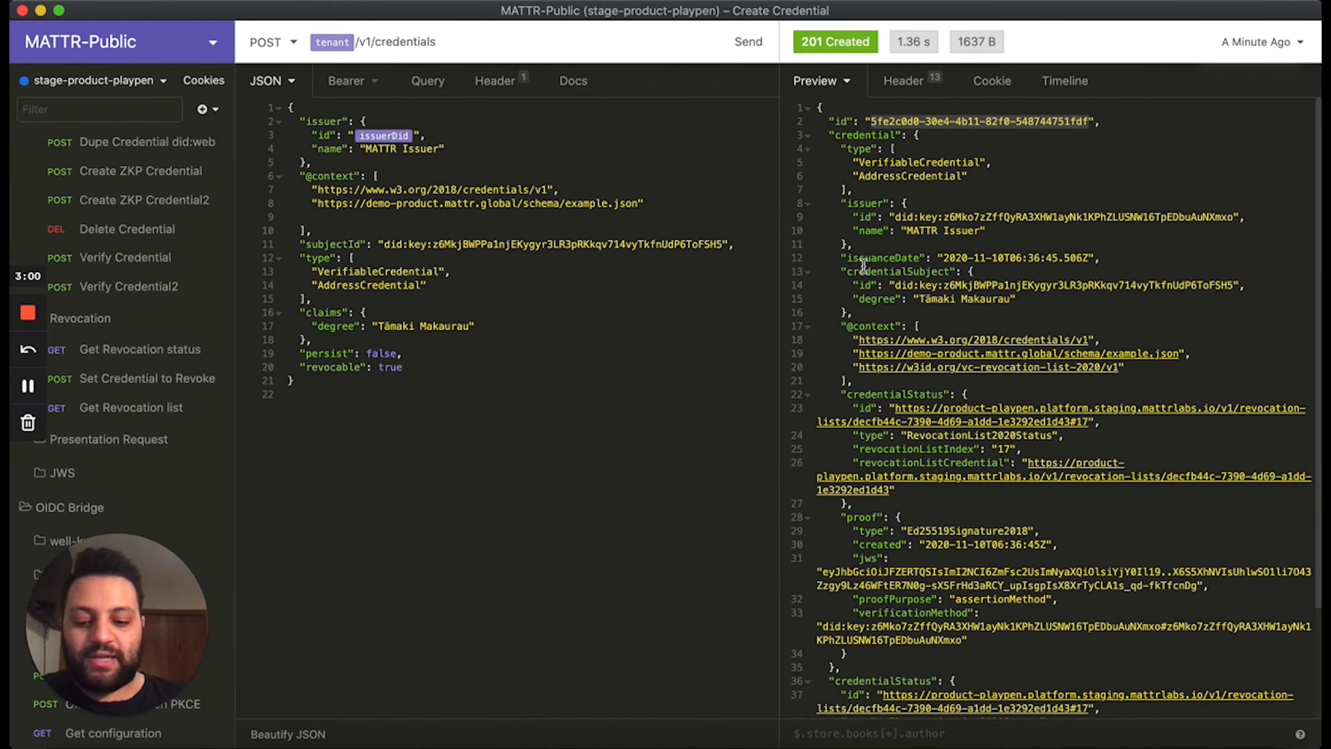
click(140, 349)
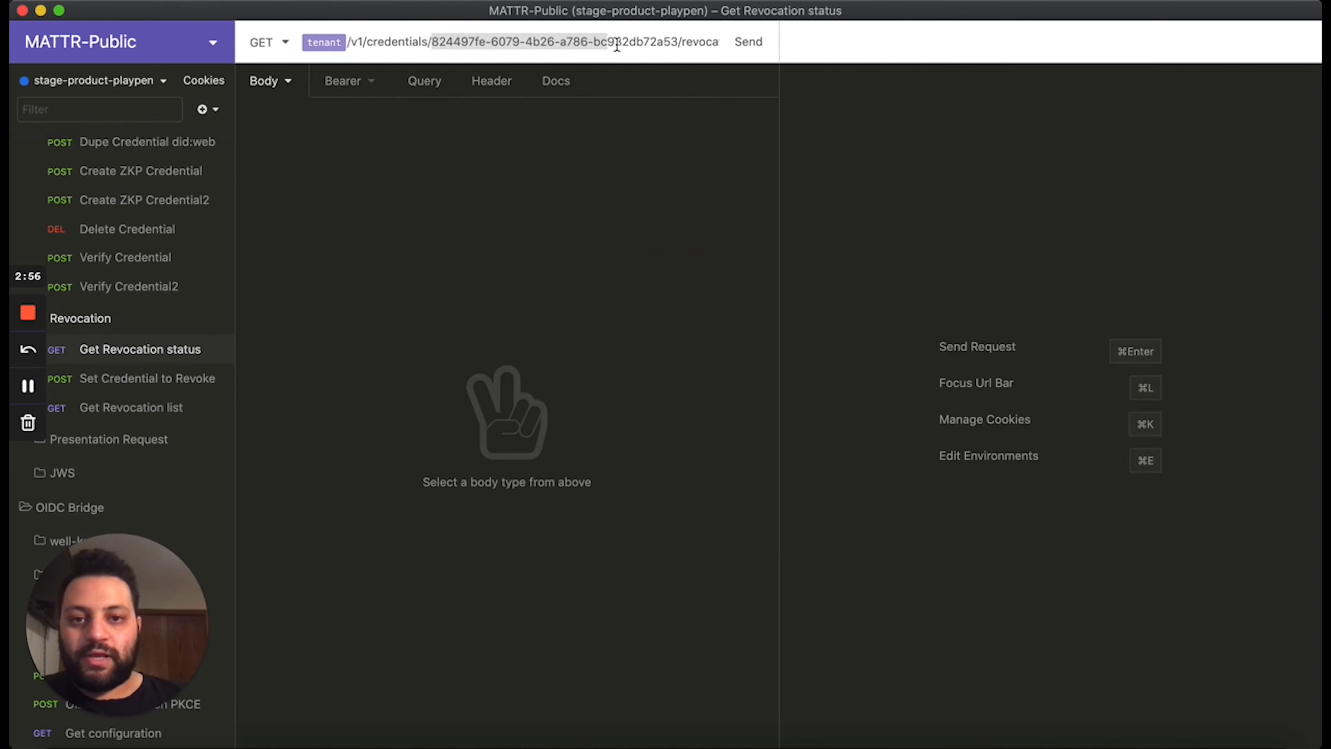
text(5fe2c0d0-30e4-4b11-82f0-548744751fdf)
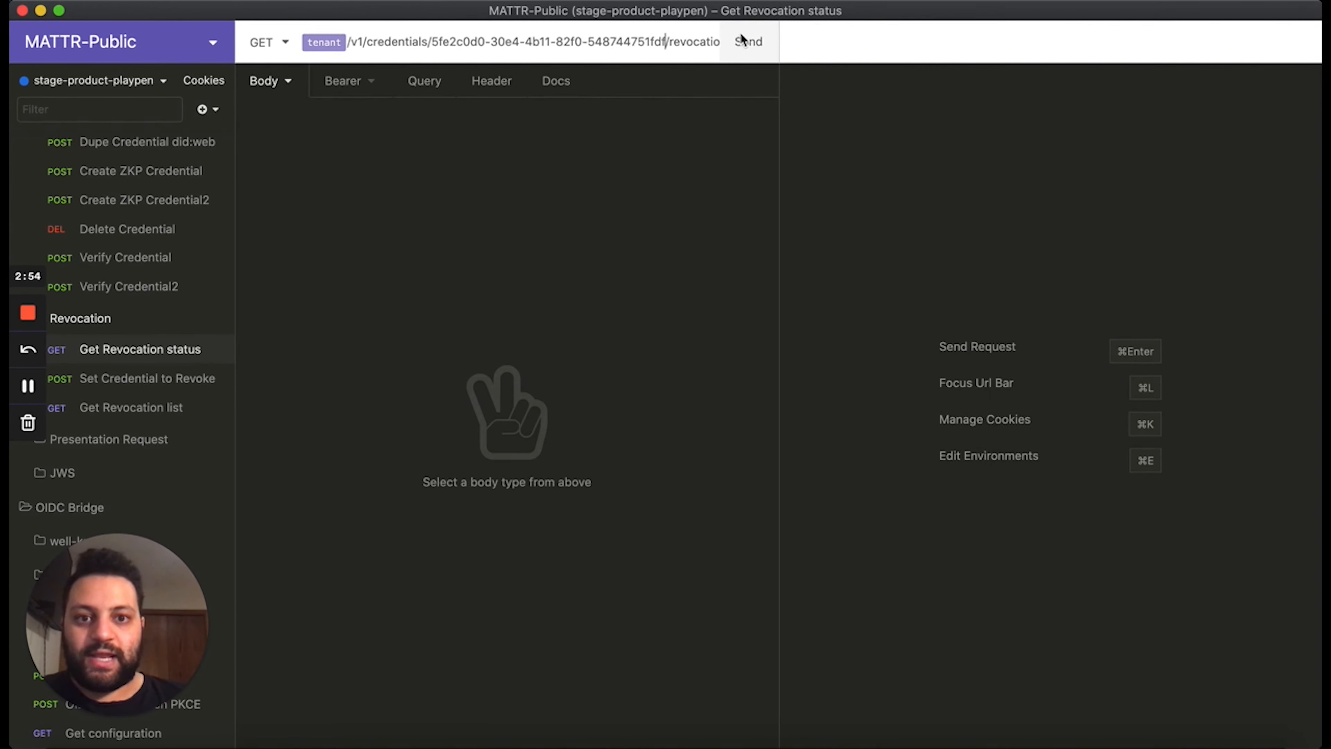
click(747, 42)
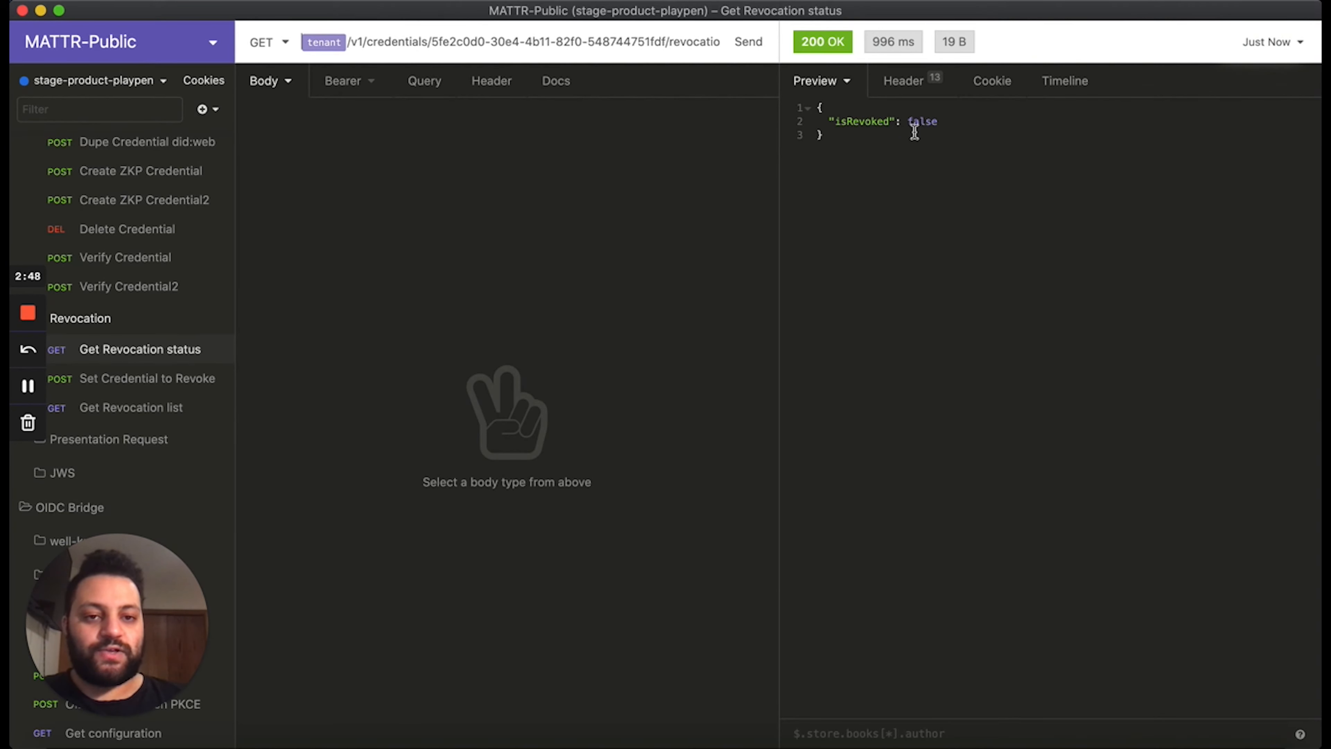
mouse_move(878, 180)
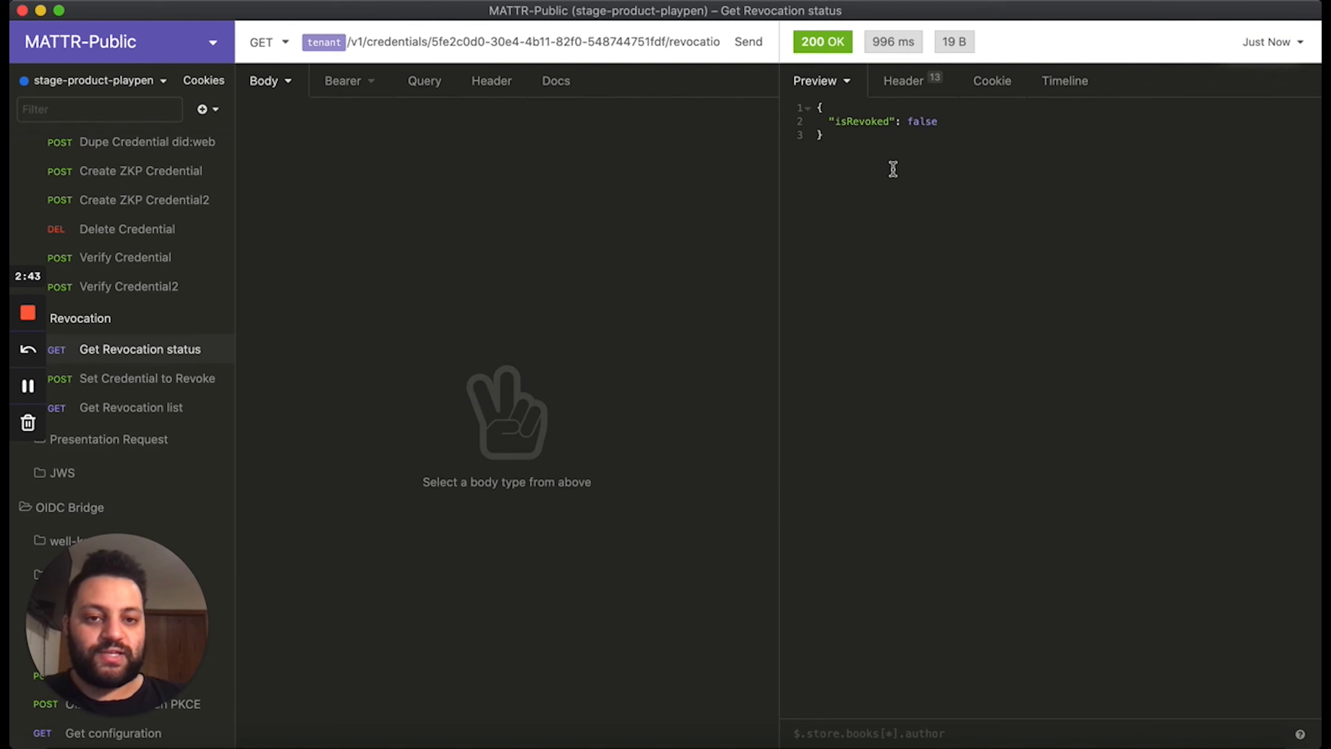
mouse_move(818, 163)
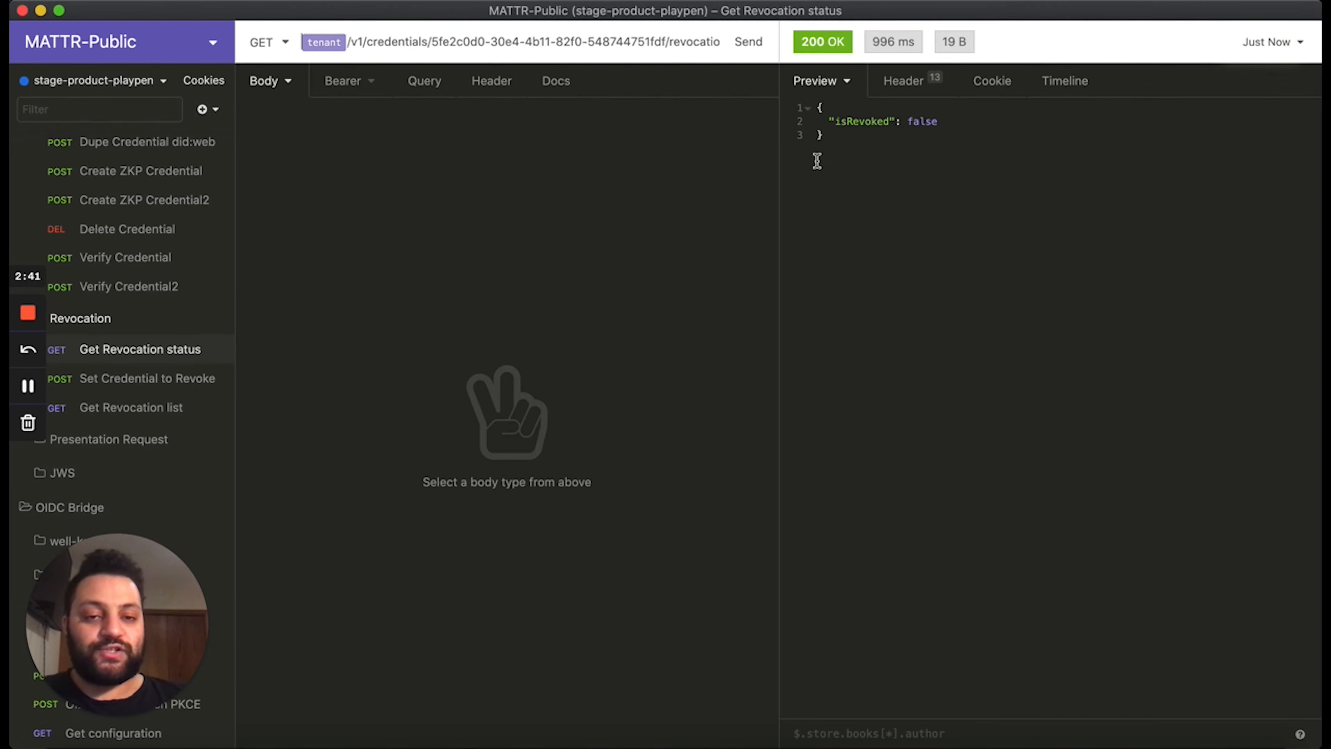
mouse_move(285, 315)
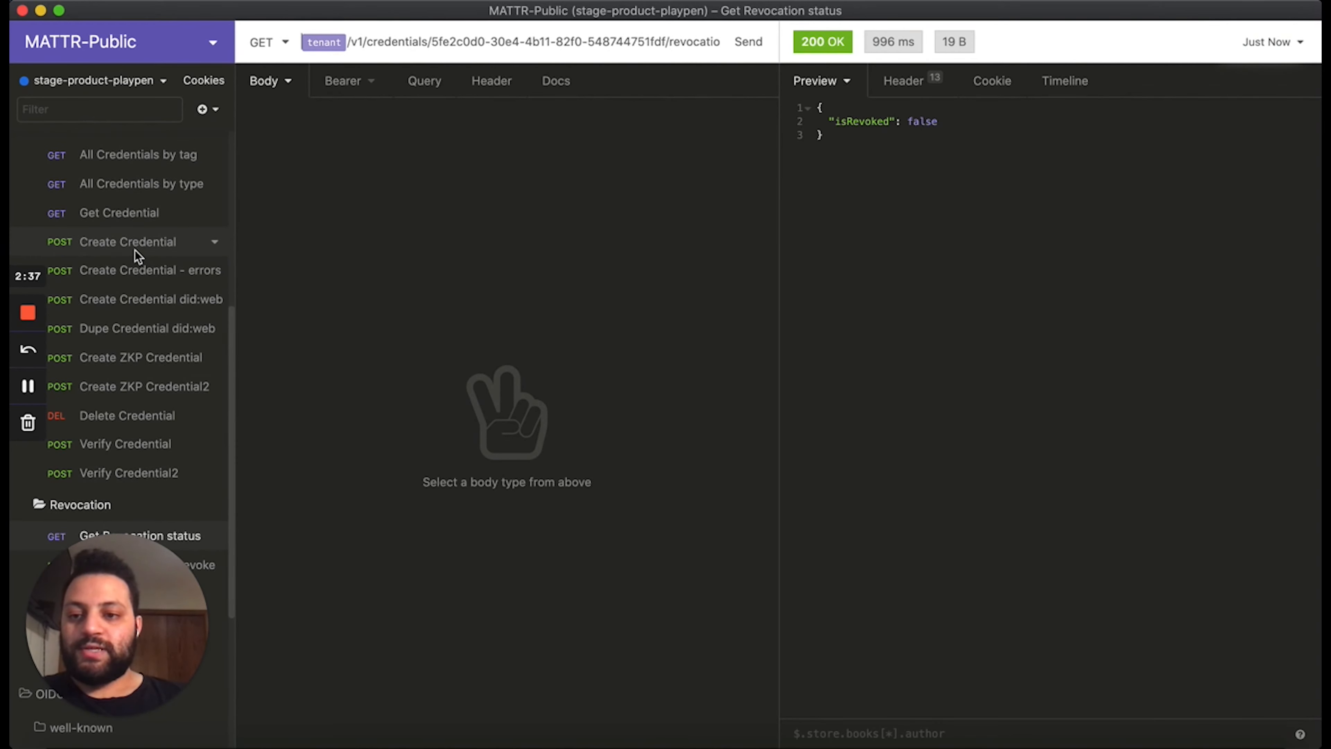
Fetch revocation list decfb44c-7390-4d69-a1dd-1e3292ed1d43 from the Create Credential response, getting 200 OK.
click(128, 241)
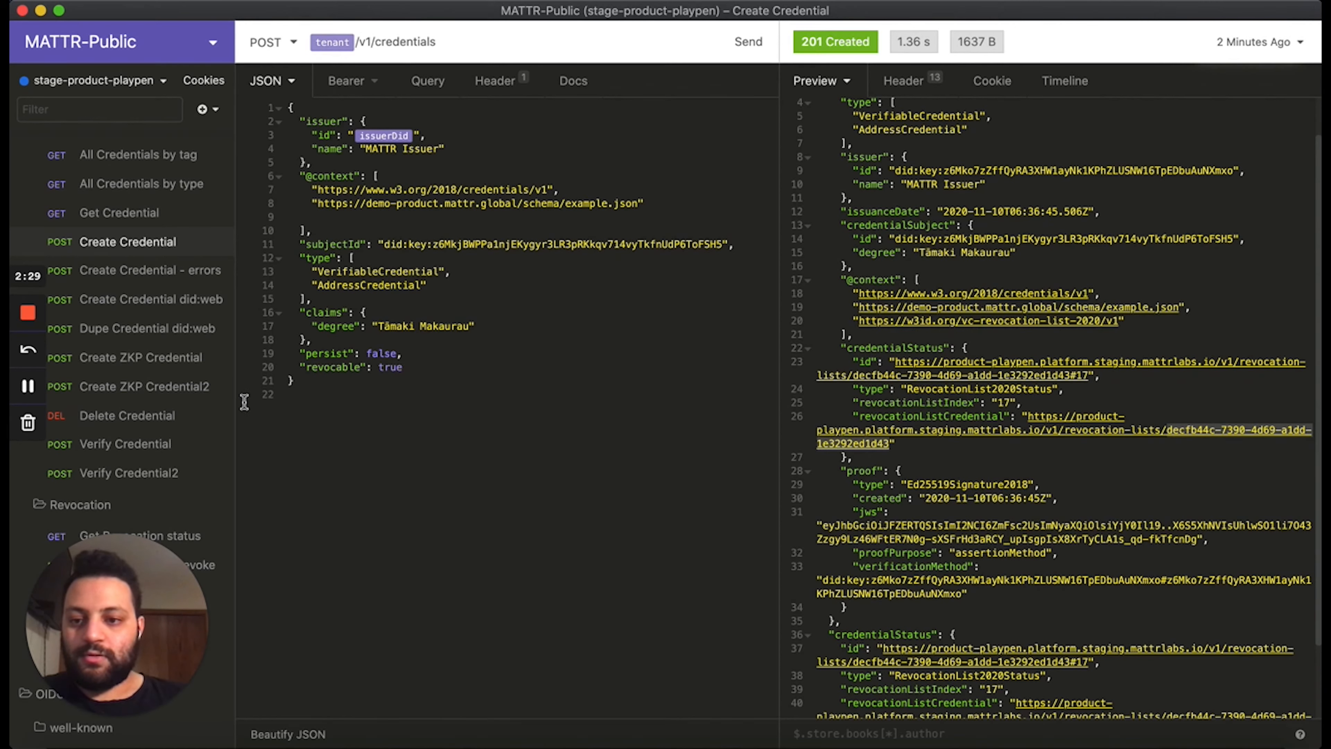
click(130, 440)
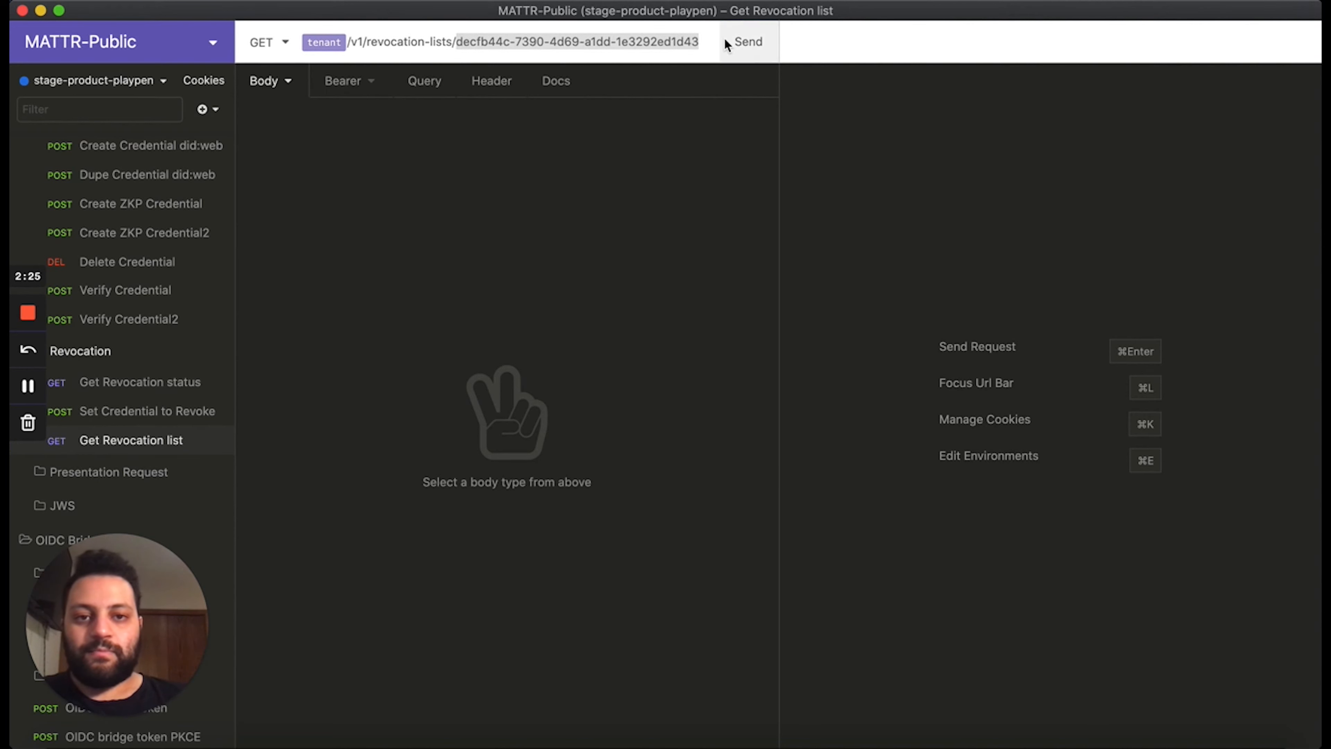
click(747, 42)
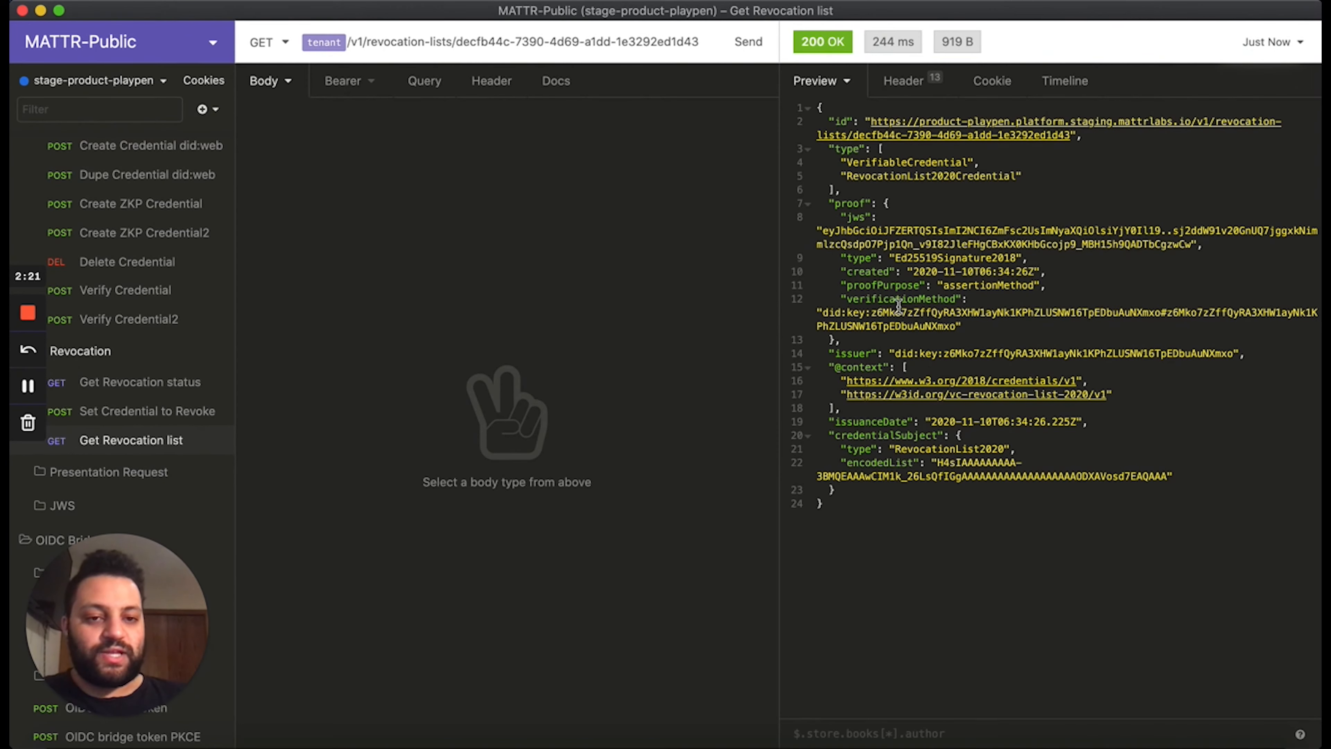
mouse_move(1020, 274)
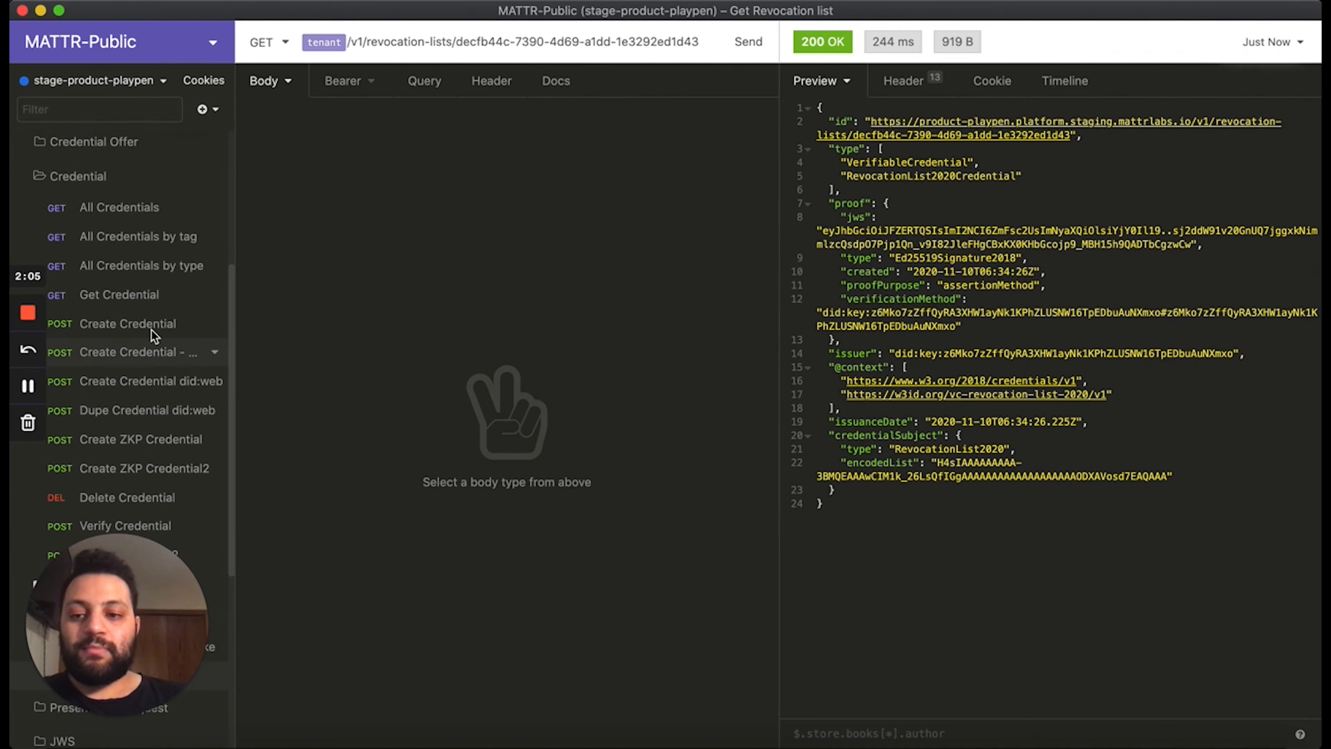
click(127, 324)
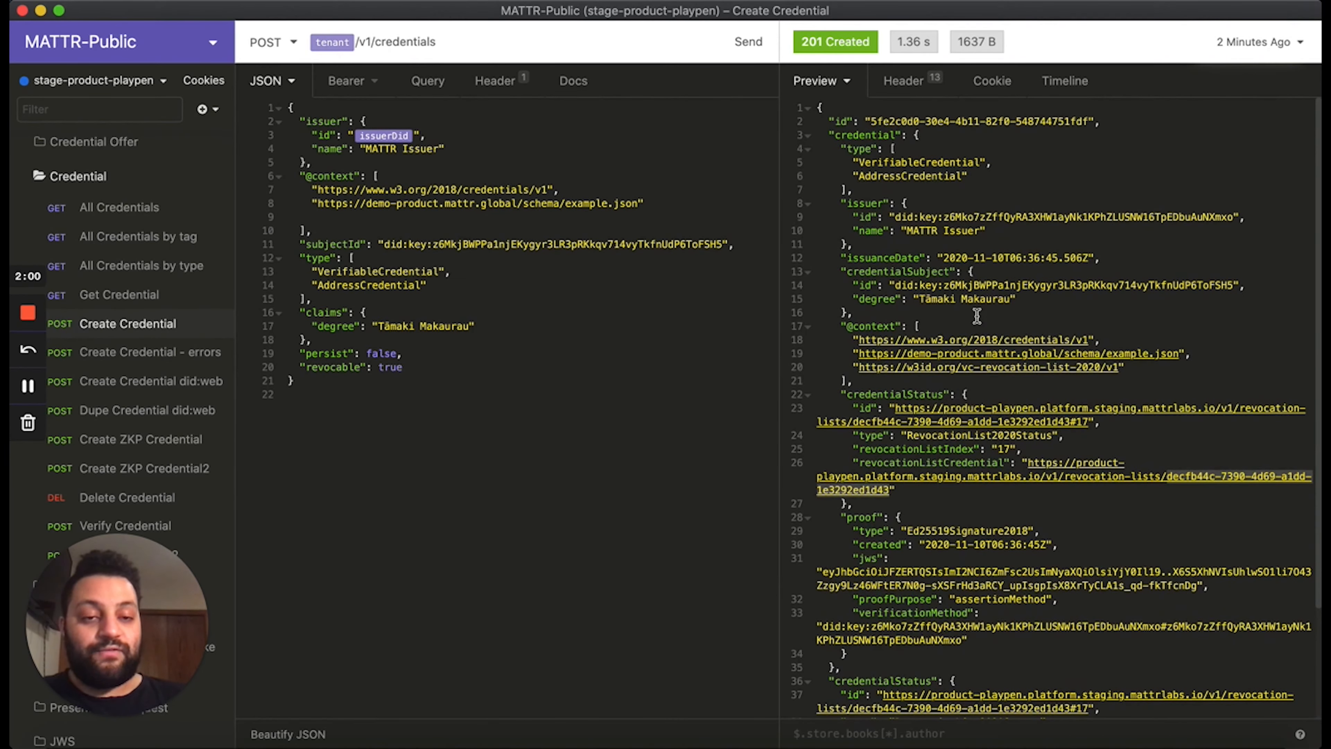
mouse_move(1090, 125)
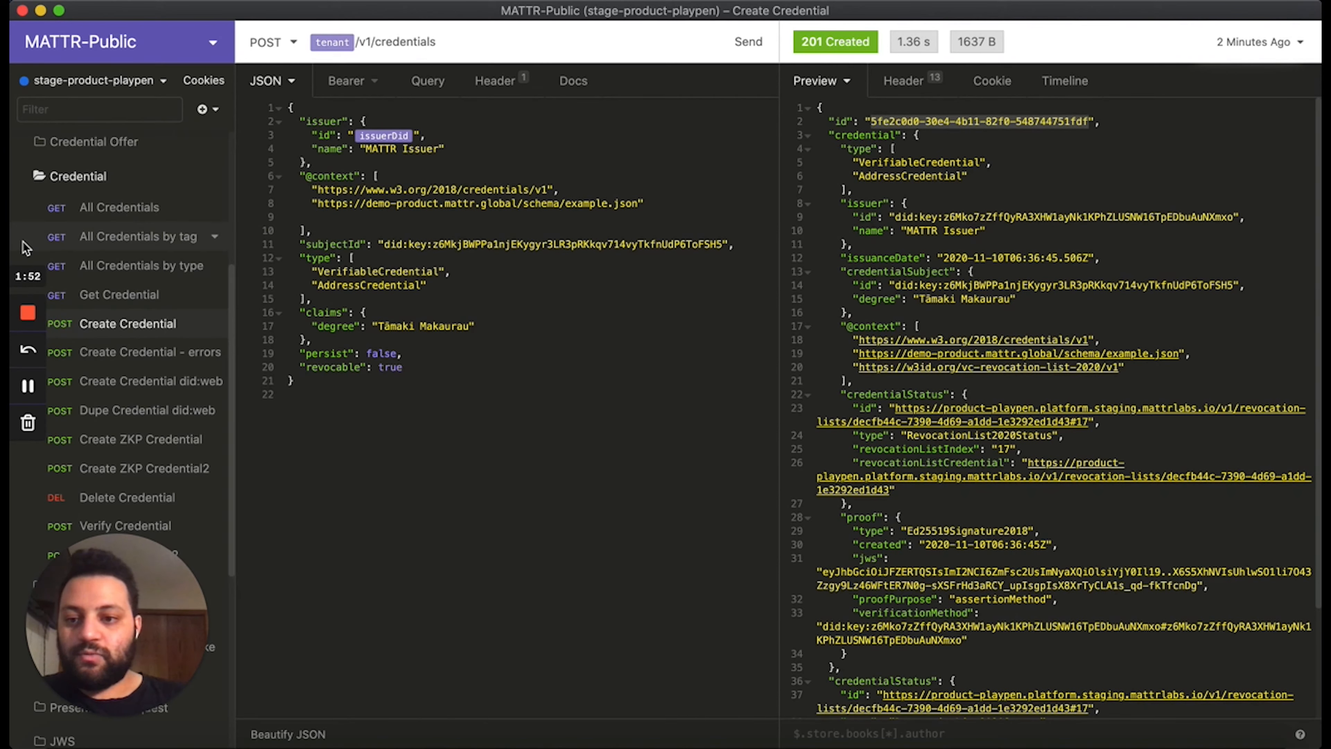
Send Set Credential to Revoke for credential 5fe2c0d0-… with isRevoked true.
click(141, 377)
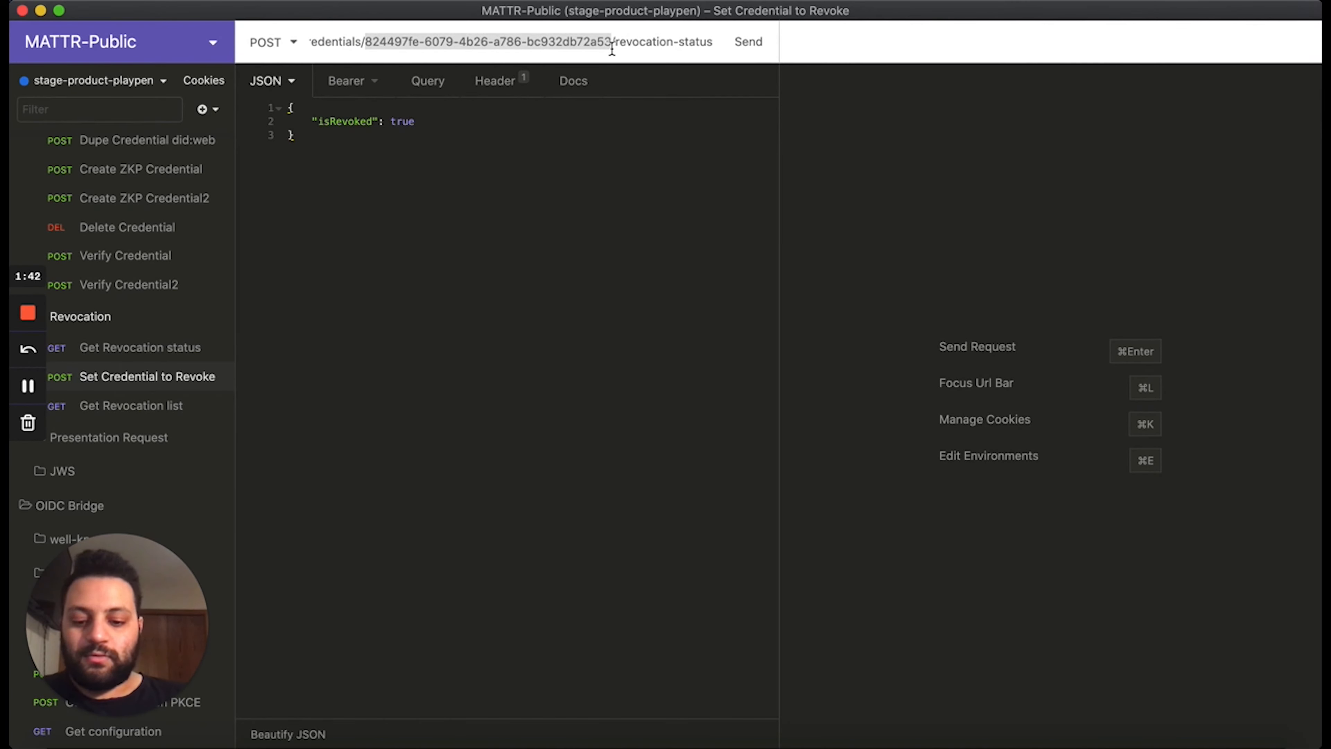
click(748, 42)
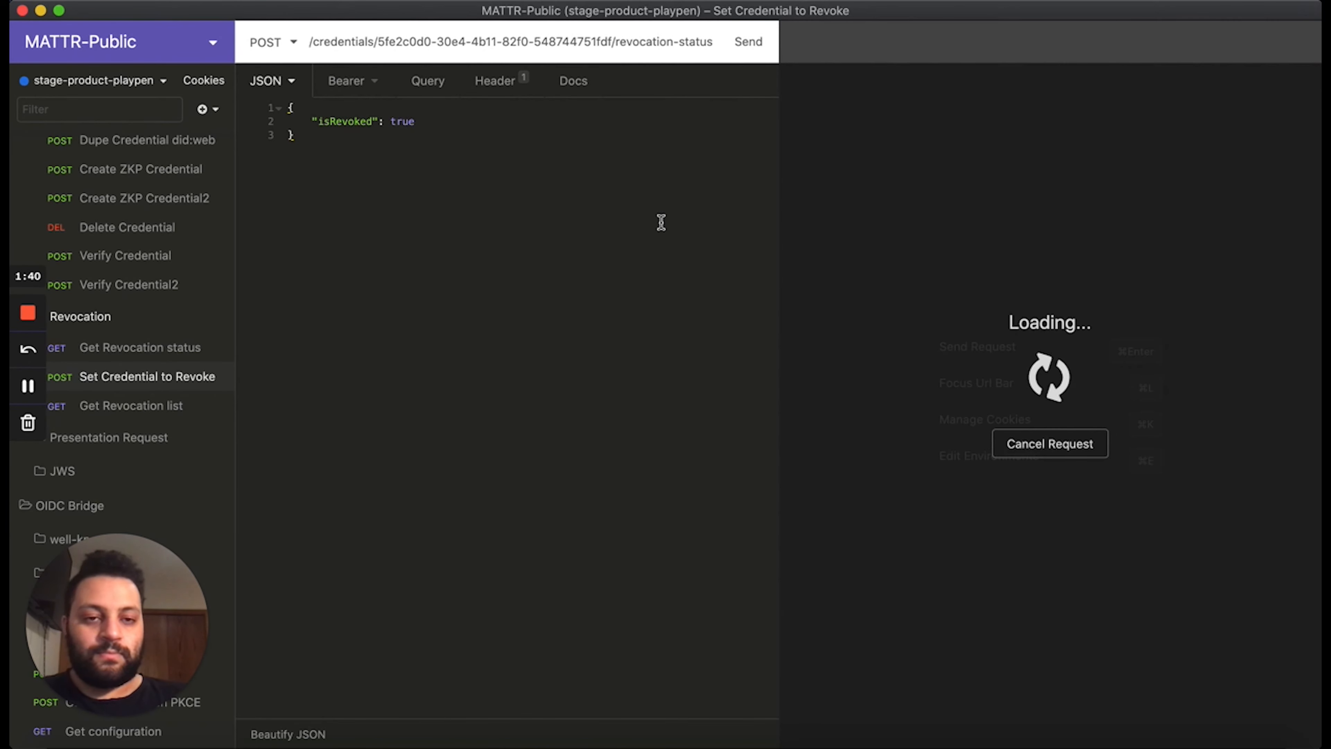
Re-send Get Revocation status, now returning 200 OK with isRevoked true.
click(140, 348)
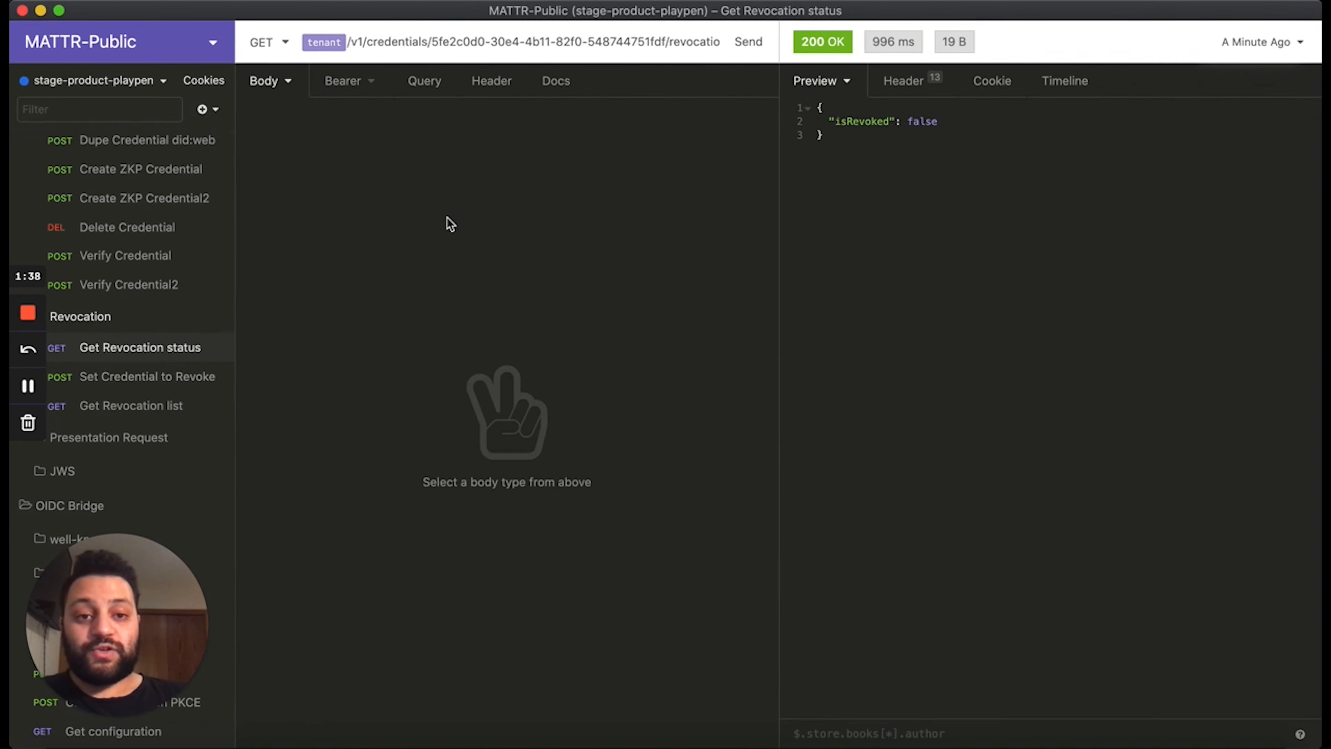
mouse_move(523, 219)
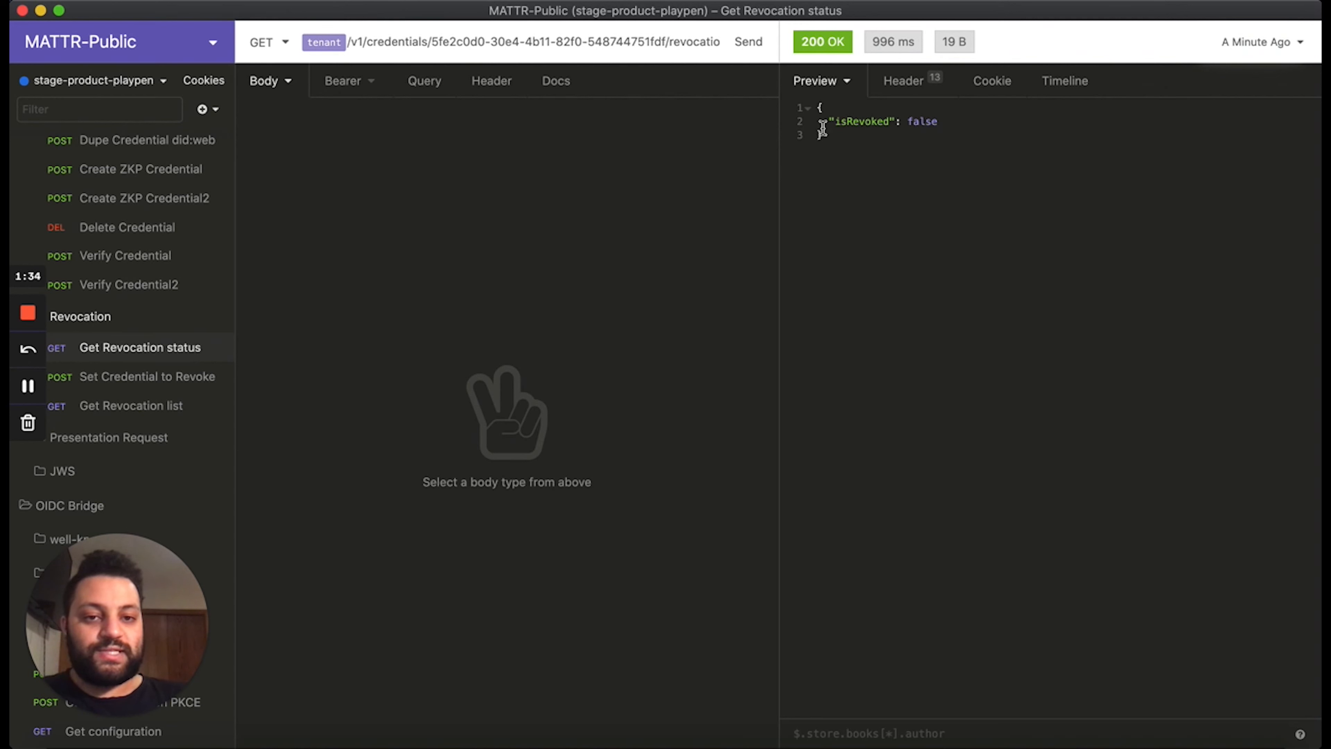
mouse_move(858, 137)
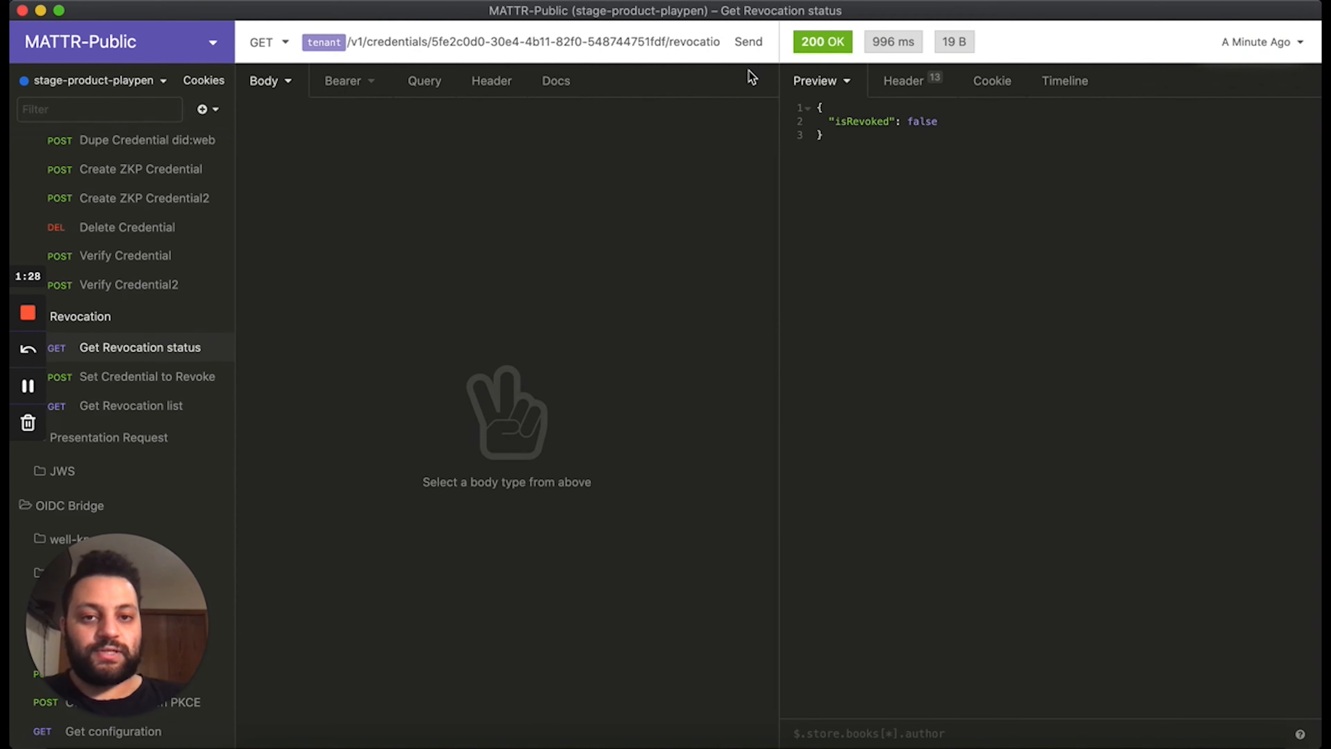
click(749, 42)
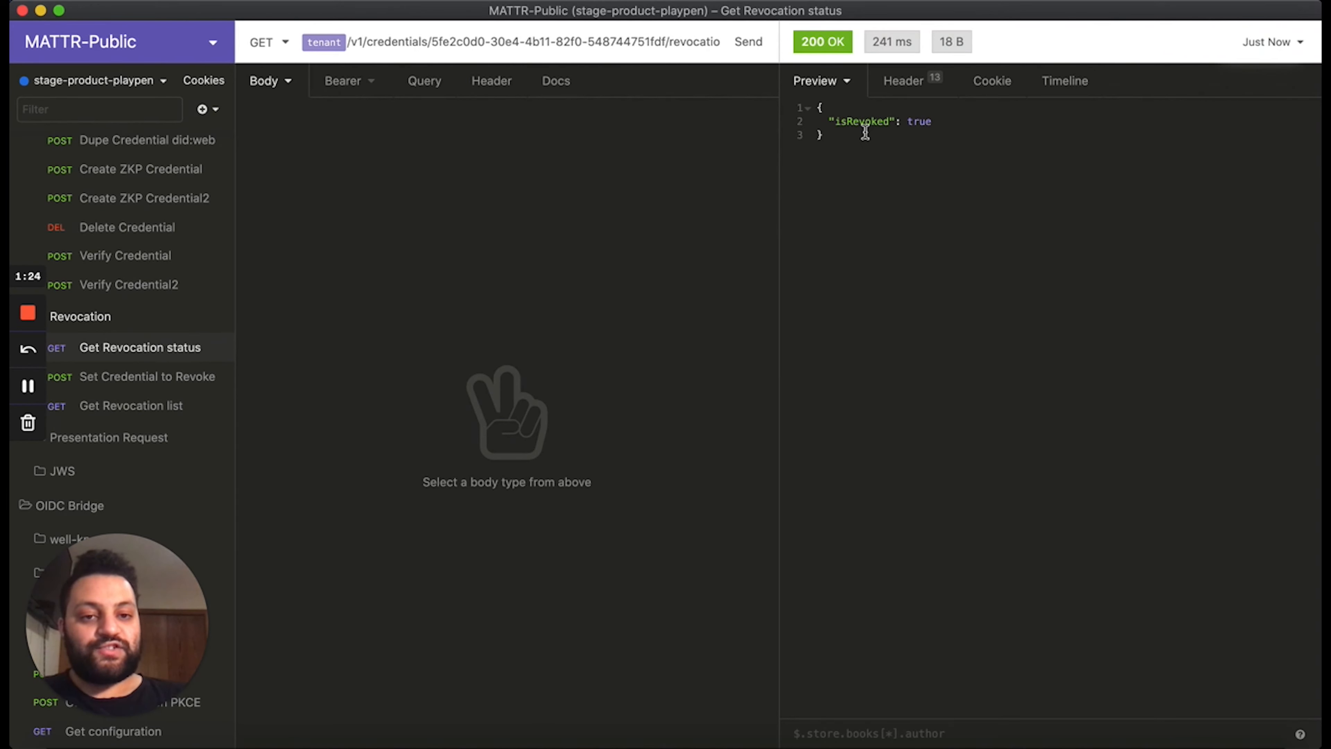
mouse_move(952, 152)
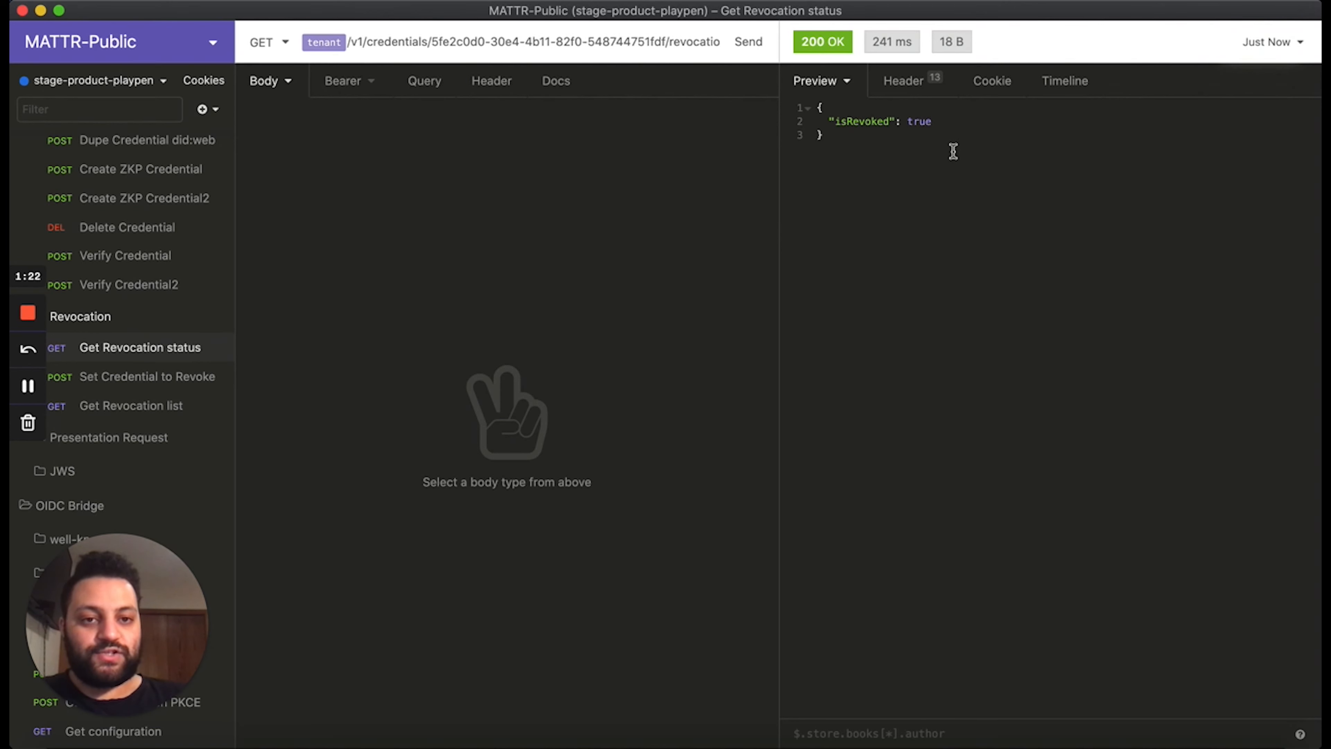